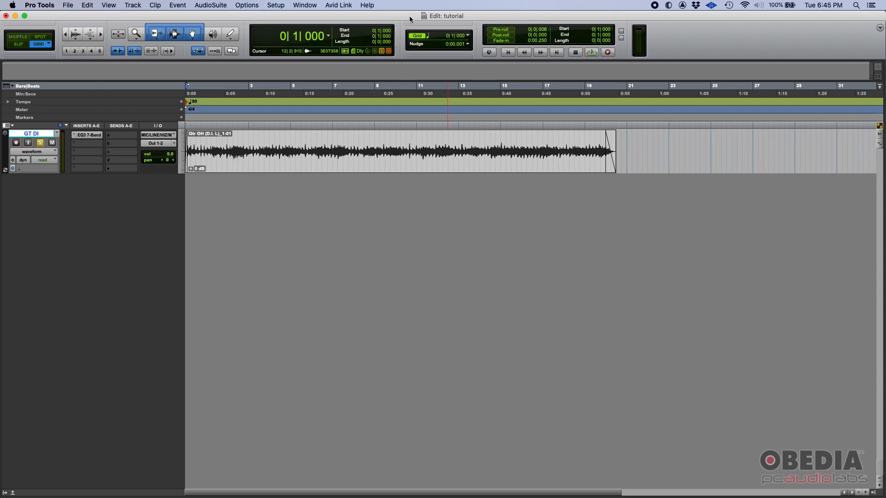
Add Eleven Lite (mono) from the Avid plug-ins to insert slot B on GT DI.
left_click(233, 149)
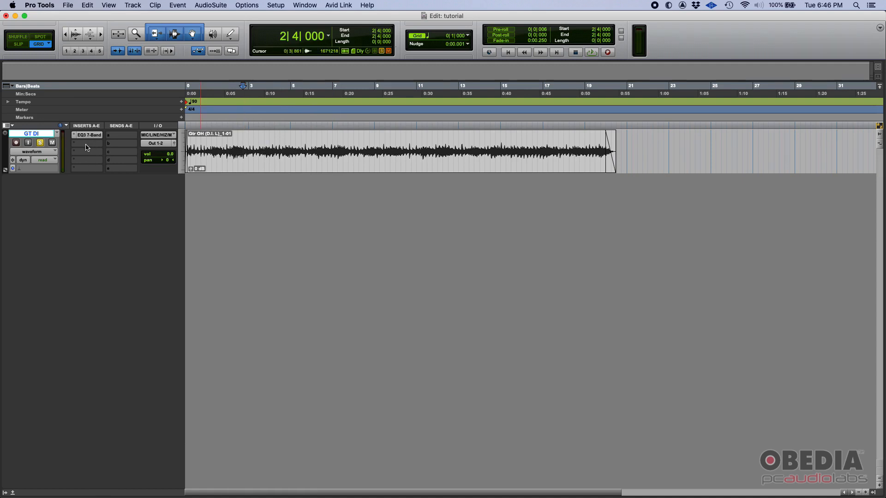
left_click(87, 135)
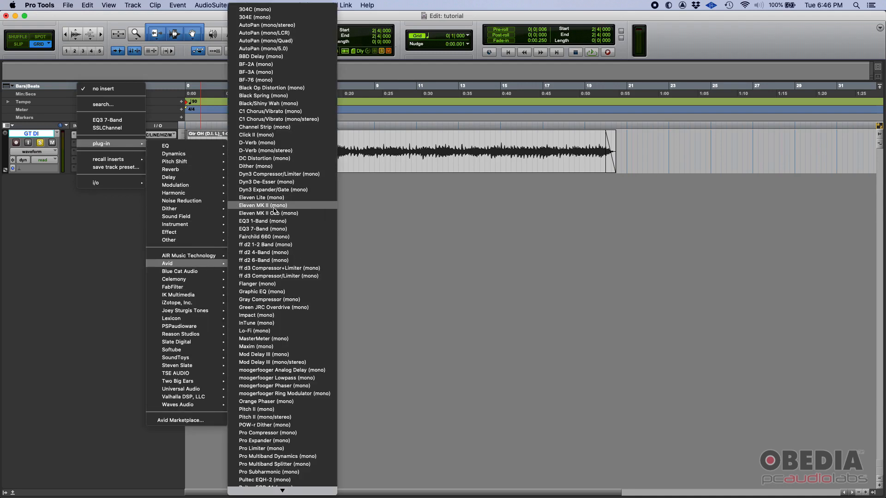
left_click(263, 229)
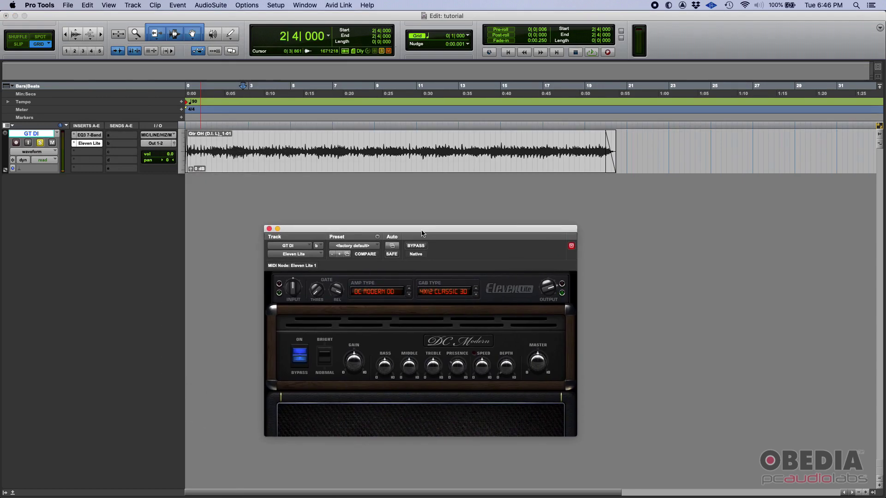
mouse_move(447, 320)
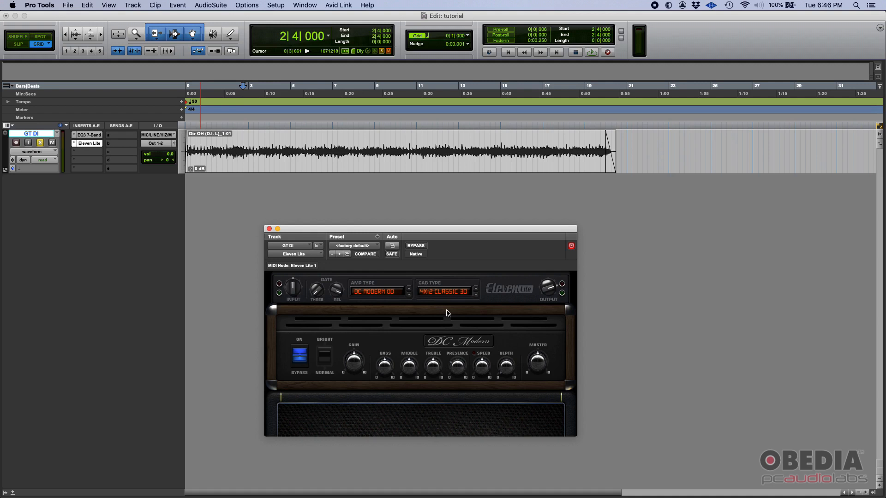
mouse_move(410, 419)
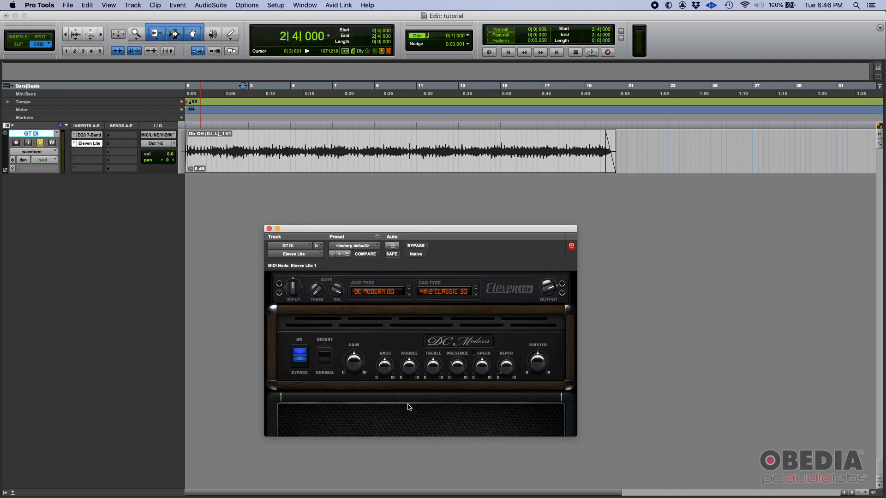
mouse_move(314, 420)
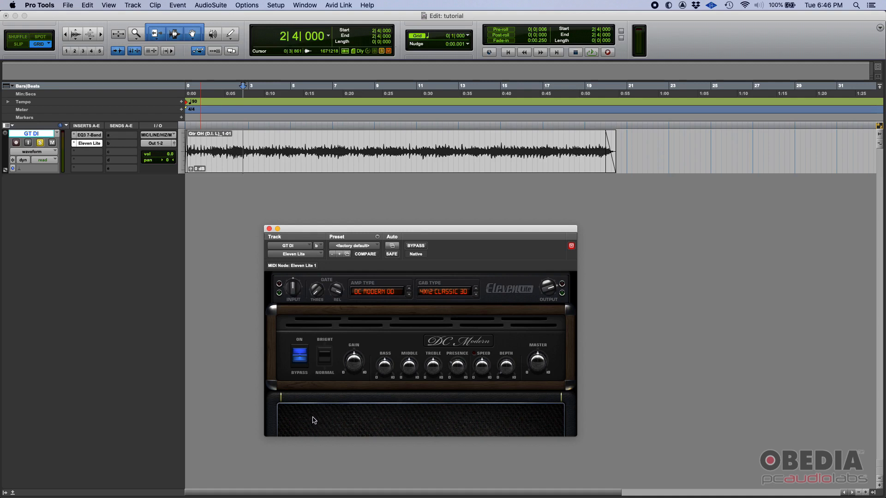
mouse_move(391, 436)
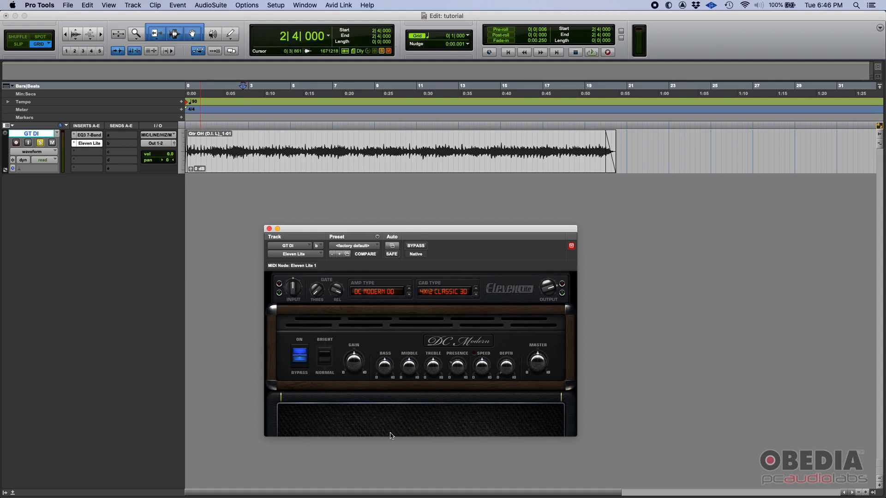
mouse_move(347, 440)
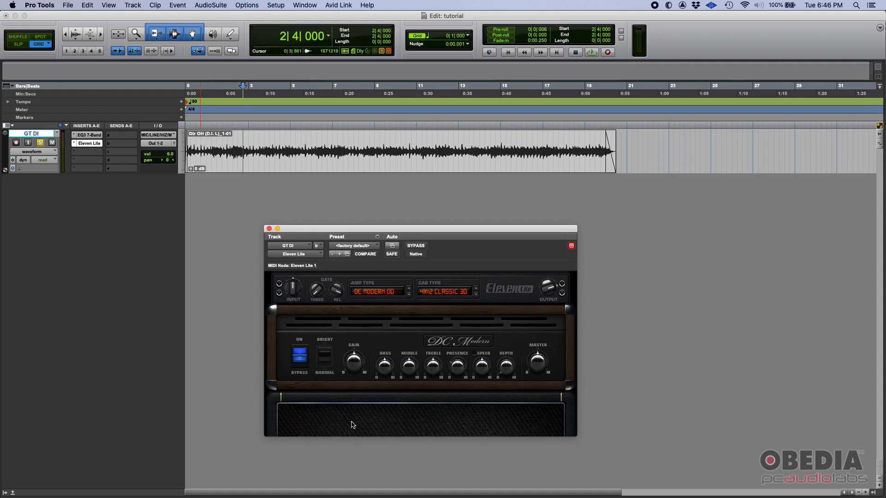
mouse_move(415, 424)
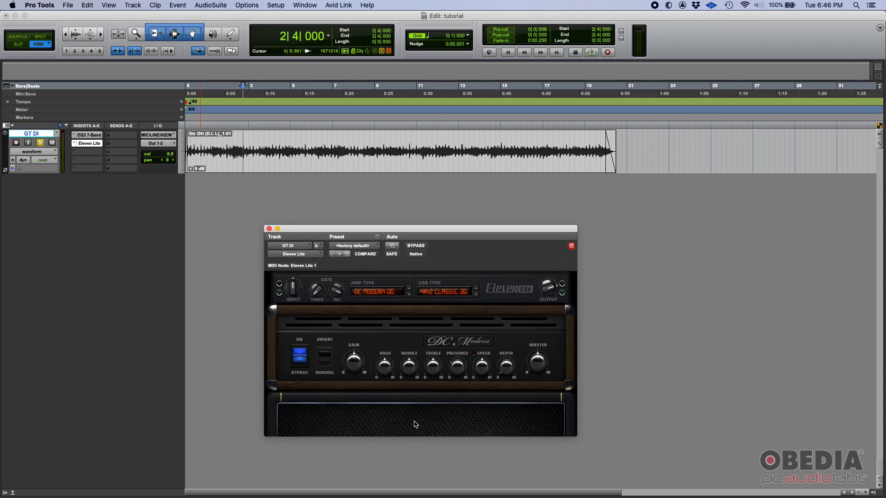
mouse_move(349, 426)
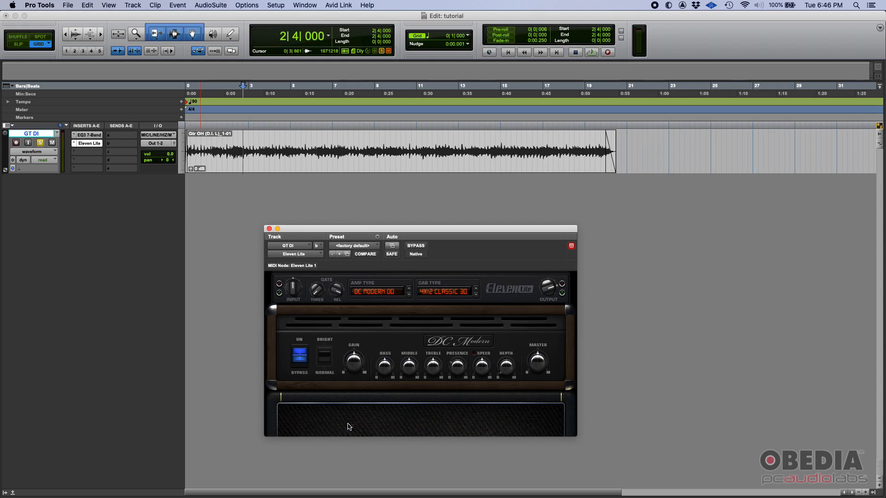
mouse_move(501, 423)
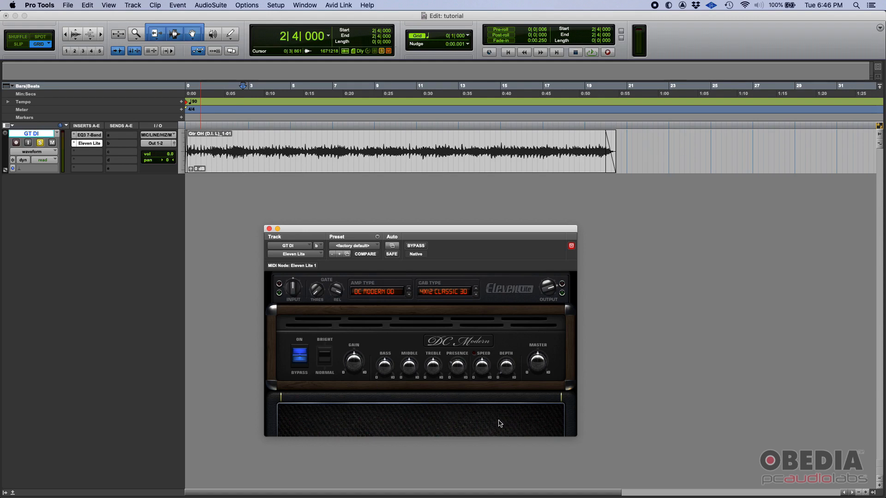
mouse_move(488, 424)
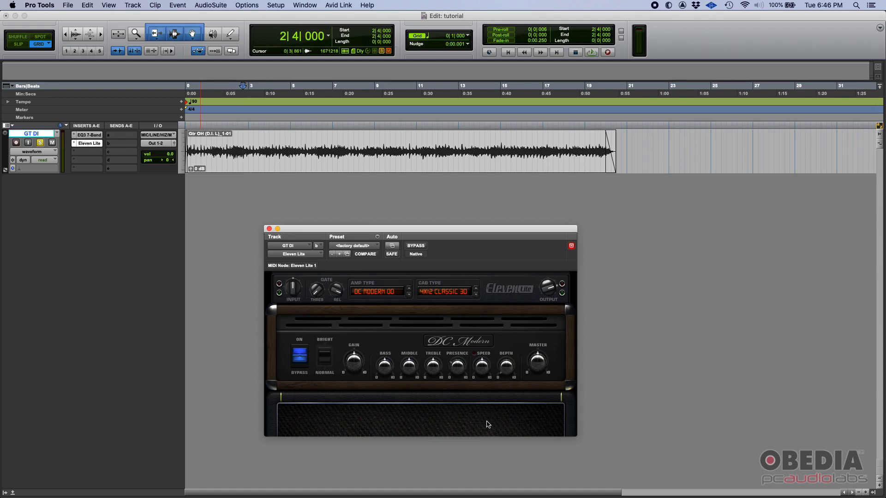
mouse_move(380, 300)
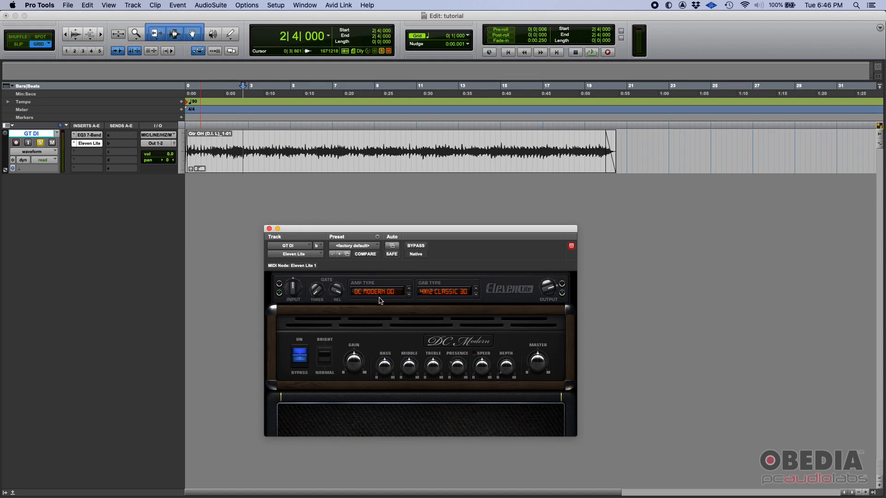
Confirm the DC Modern Overdrive amp type and reopen the amp type list.
left_click(377, 291)
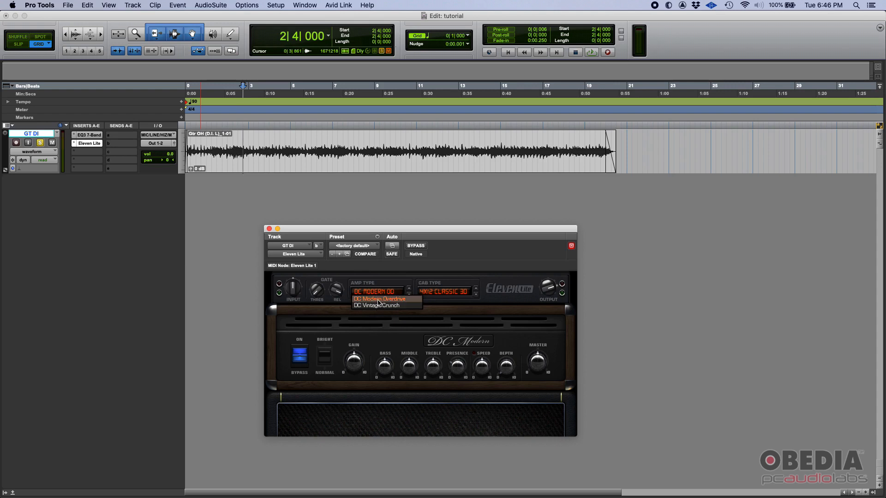
left_click(446, 291)
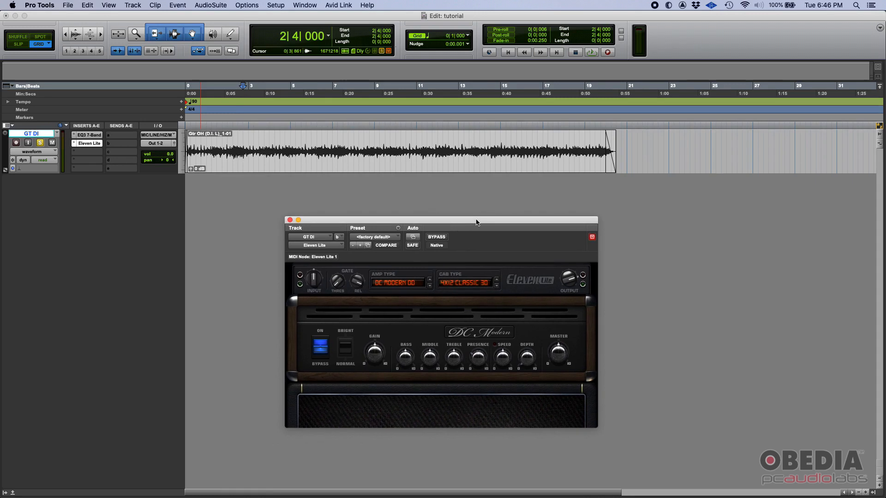
mouse_move(481, 220)
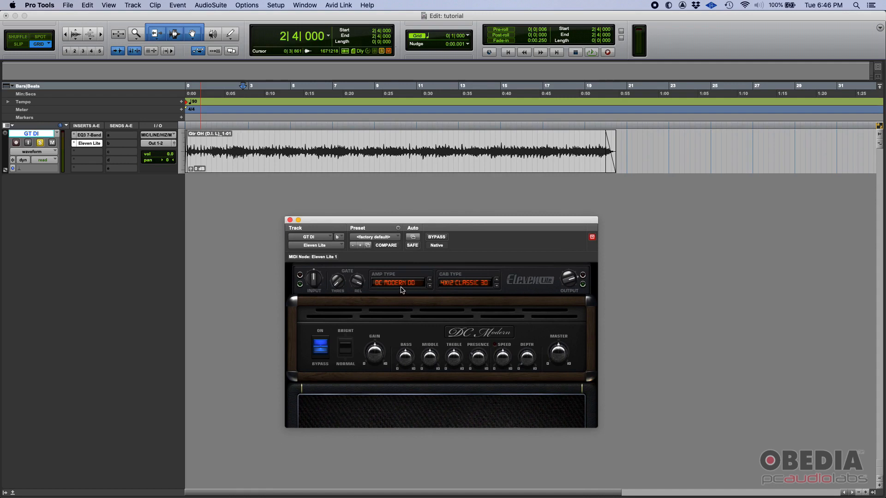
mouse_move(378, 218)
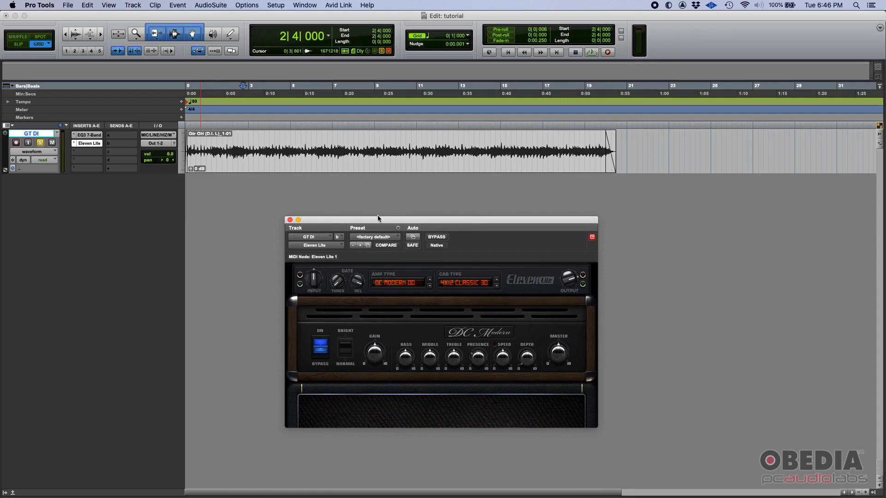
left_click(398, 283)
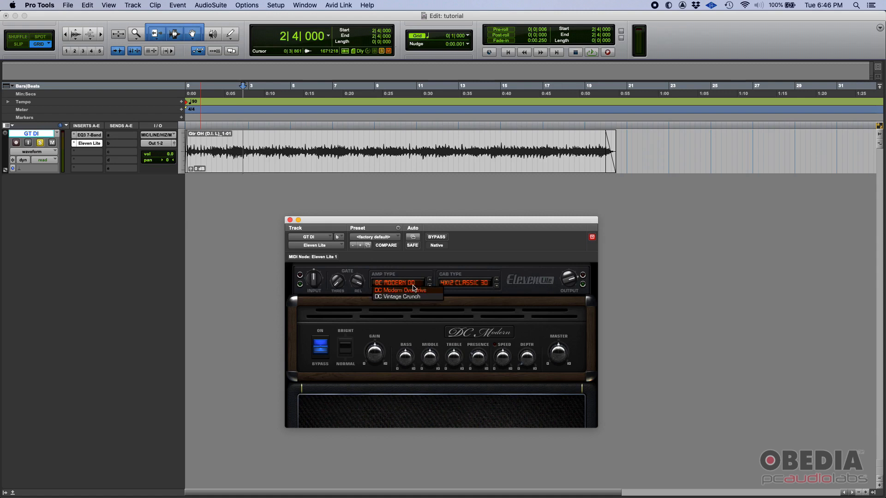
mouse_move(417, 295)
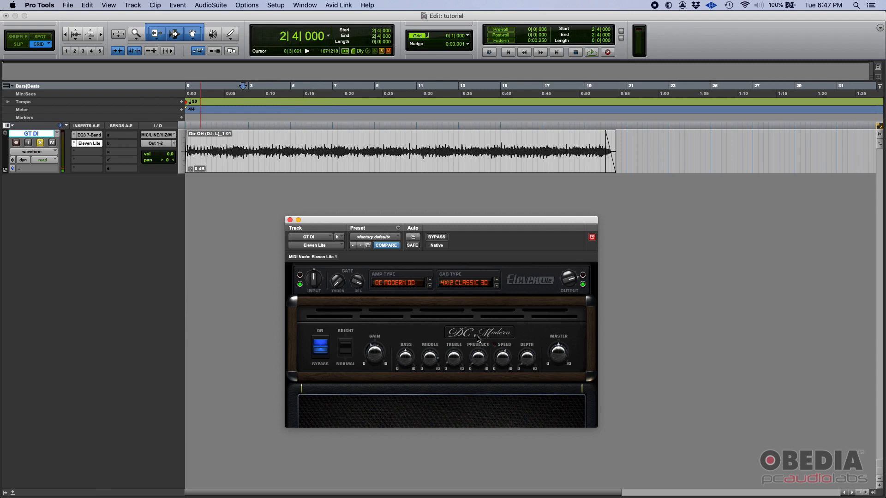
Pick DC Vintage Crunch from the Eleven Lite amp type list.
left_click(398, 283)
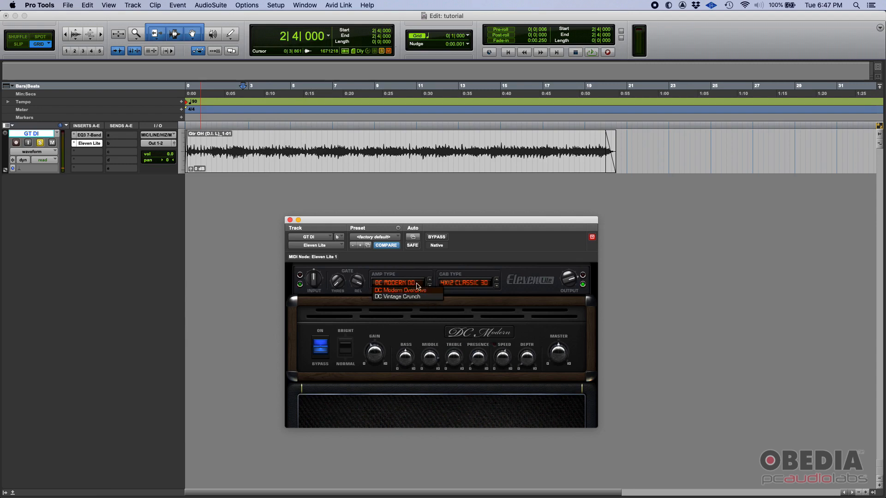
left_click(397, 297)
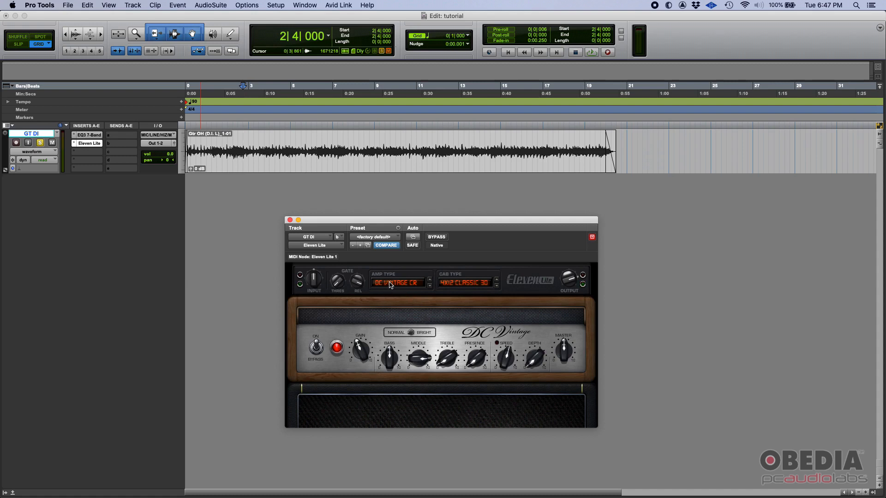
mouse_move(314, 280)
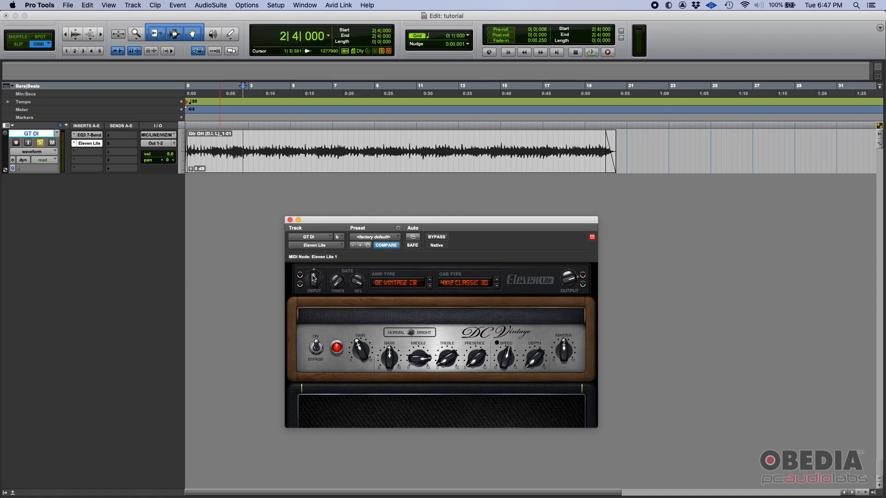
mouse_move(375, 320)
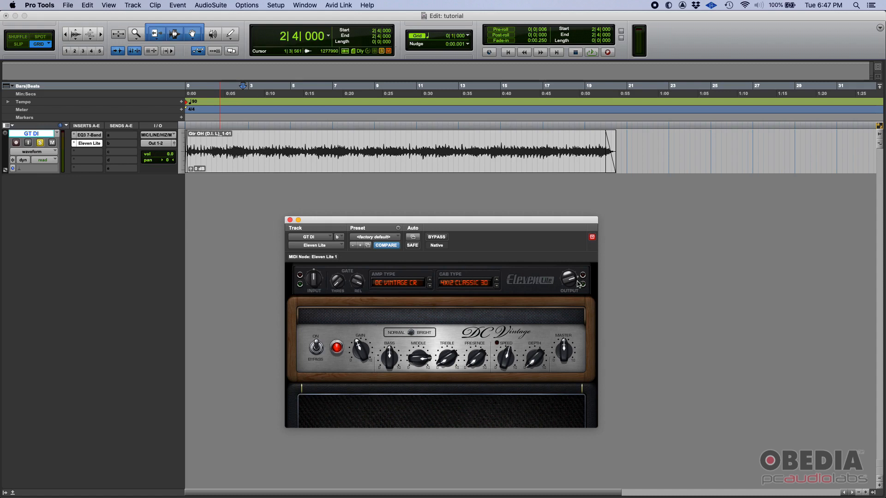
mouse_move(568, 280)
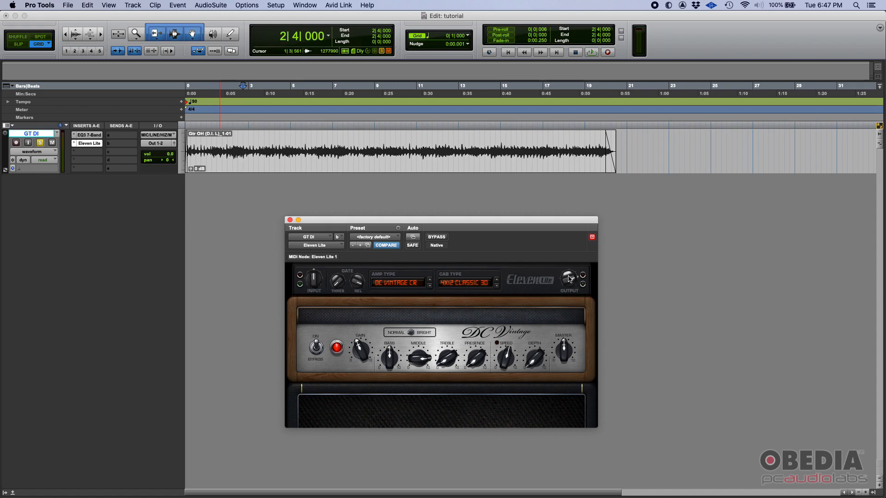
Alternate the cabinet between 4x12 Green 25W and 4x12 Classic 30, ending on Green 25W.
left_click(468, 282)
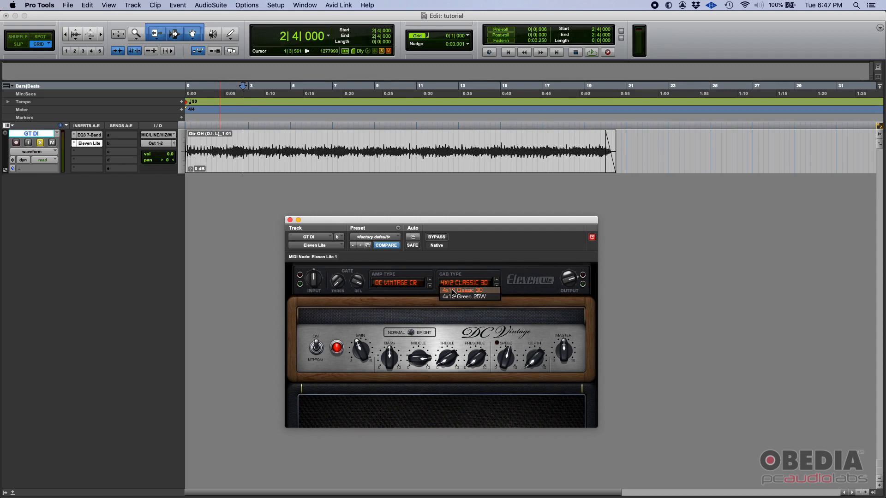
left_click(465, 297)
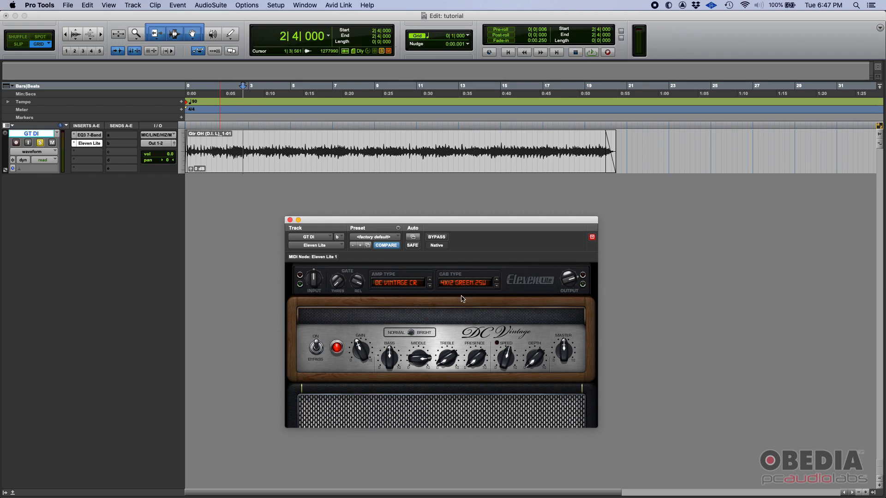
left_click(468, 282)
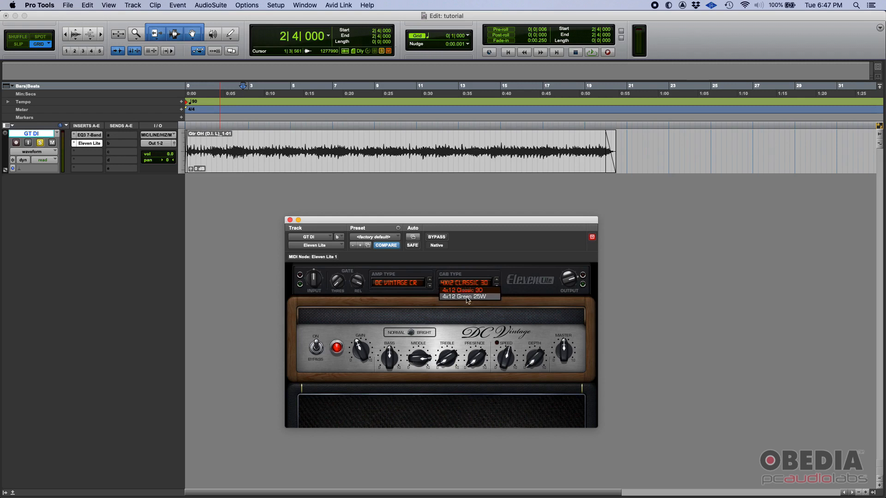
left_click(463, 290)
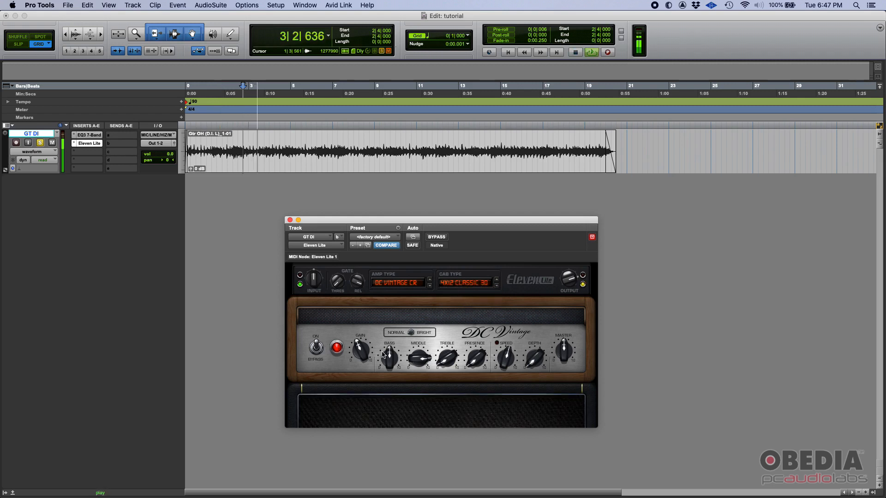
left_click(467, 283)
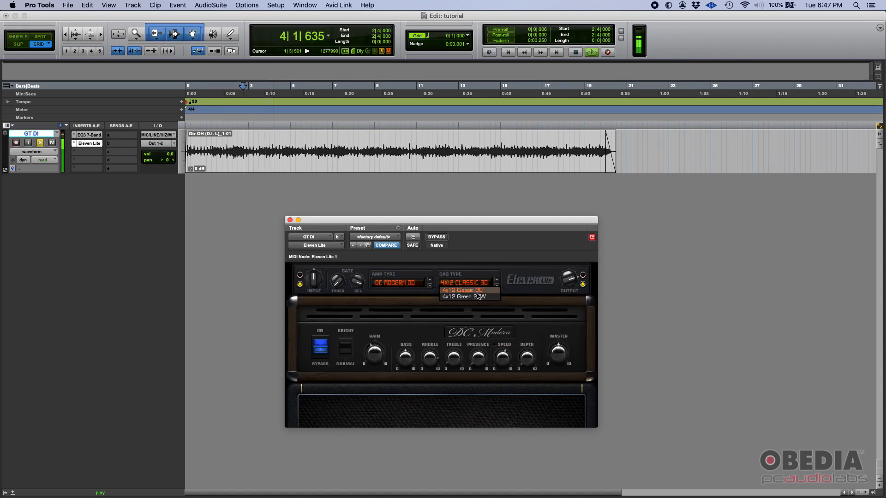
left_click(461, 296)
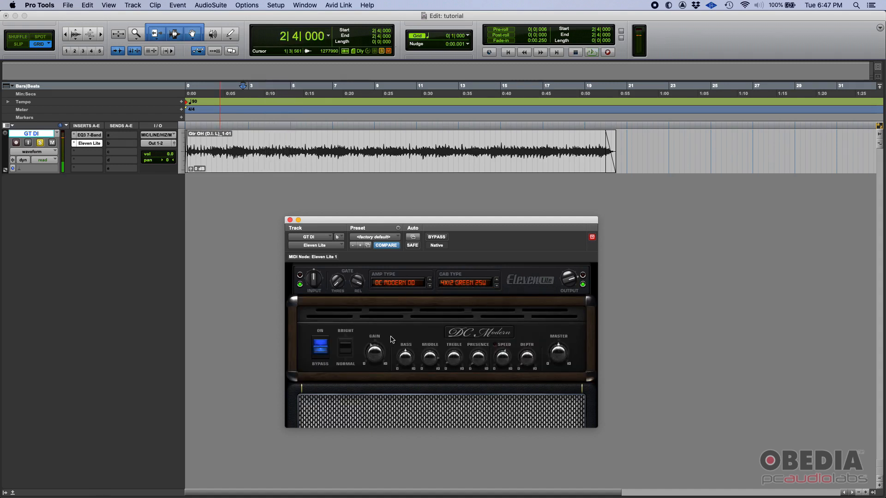
left_click(398, 282)
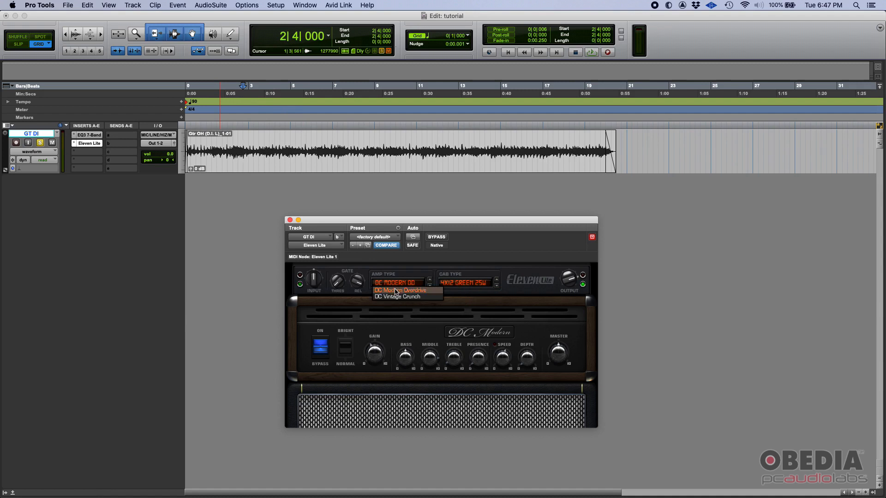
left_click(397, 296)
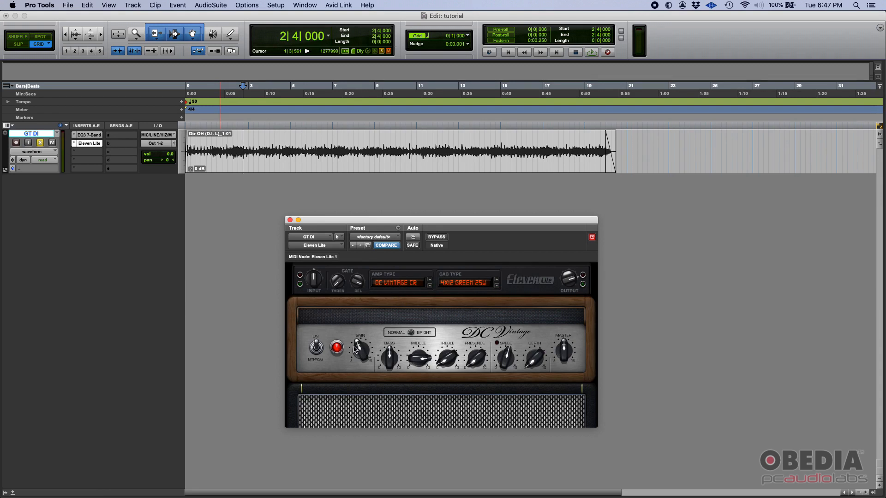
mouse_move(372, 312)
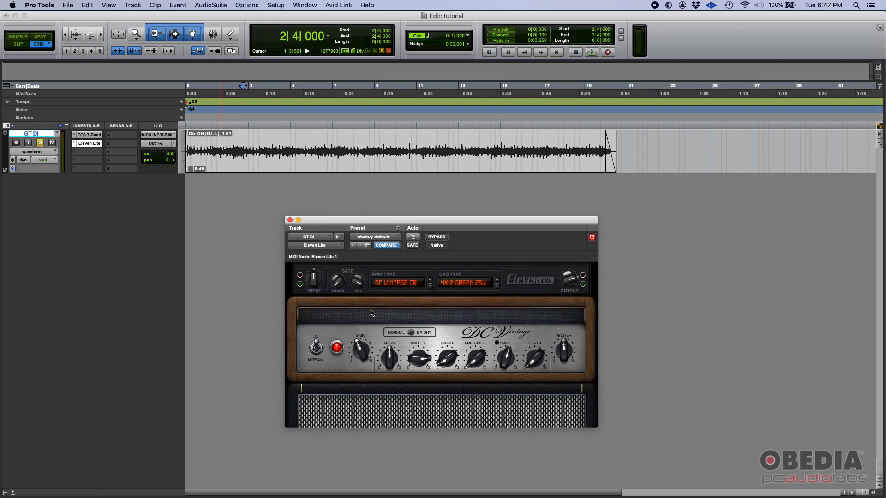
left_click(398, 282)
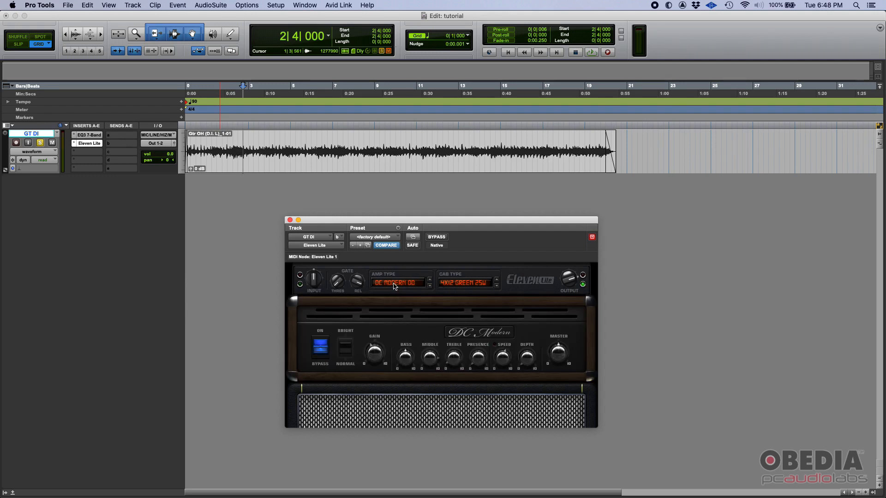
Dismiss the amp type list and drag the Eleven Lite window up and left.
left_click(397, 283)
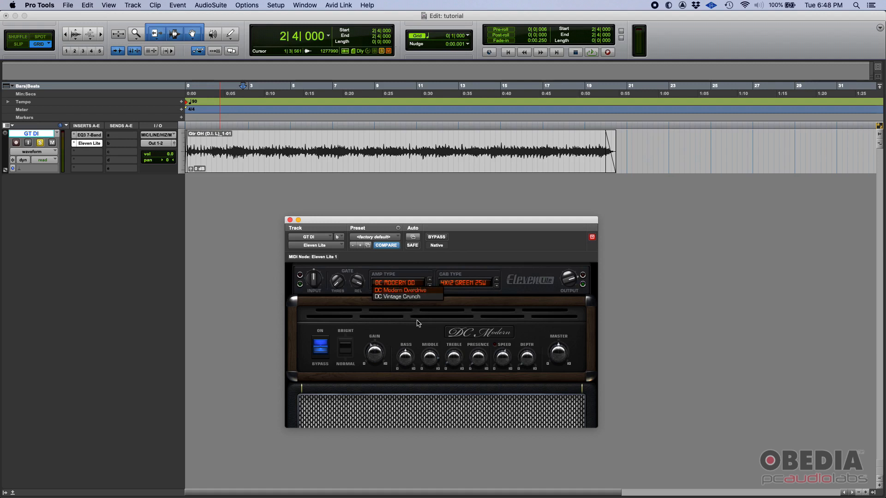
left_click_drag(441, 220, 407, 211)
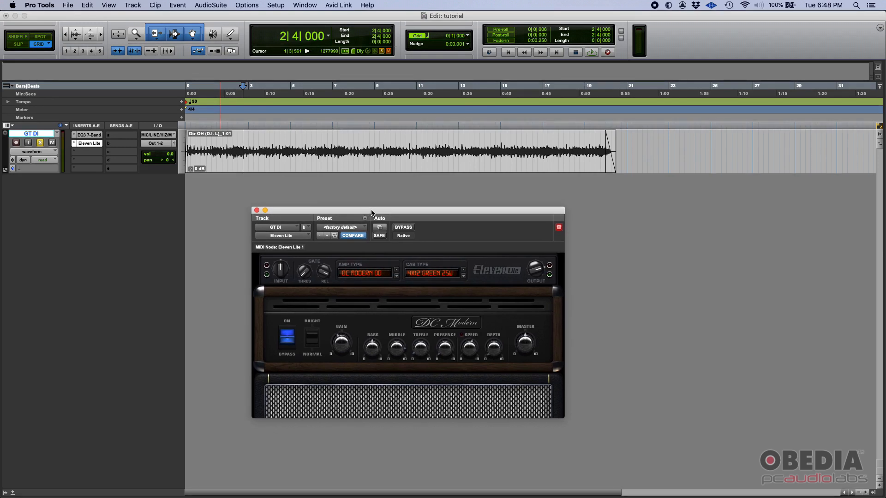